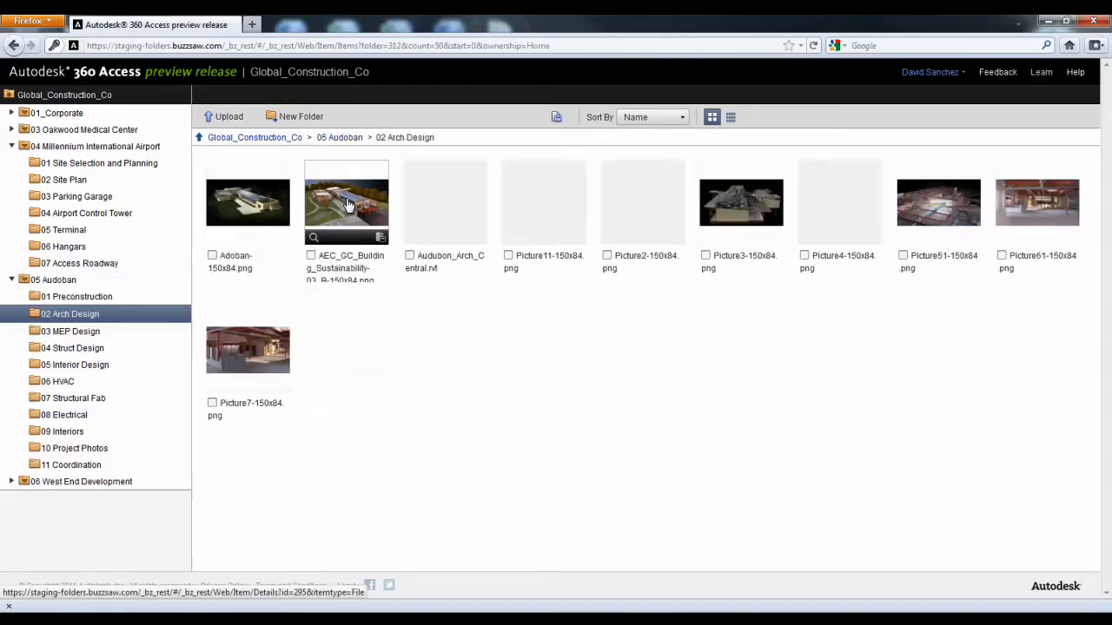
Open Audubon_Arch_Central.rvt from the 02 Arch Design folder to see its 3D view thumbnails
double_click(445, 202)
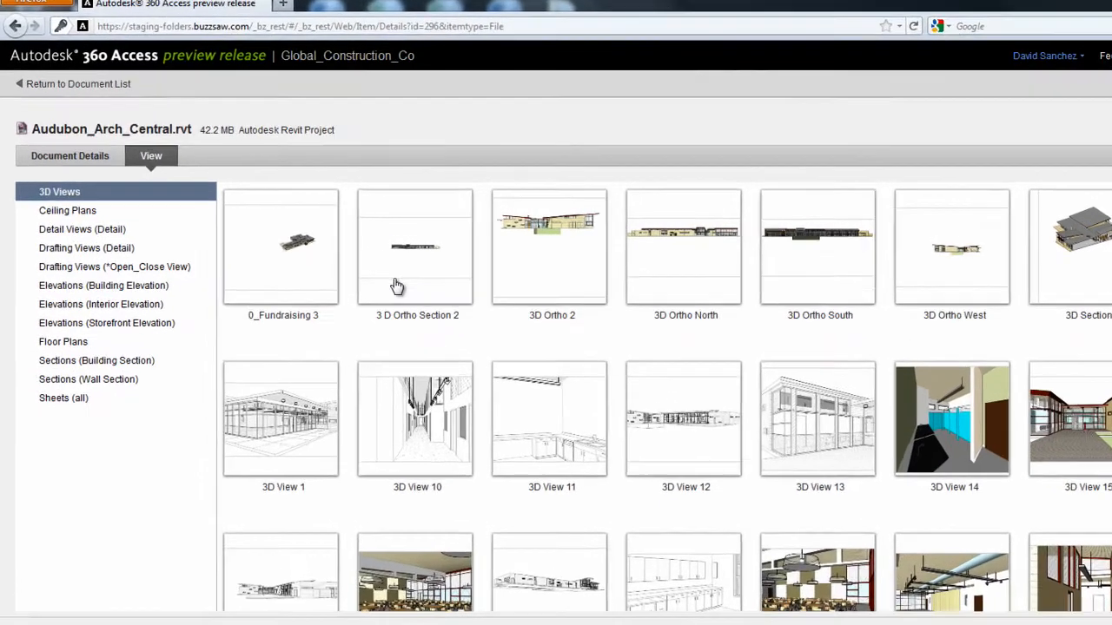
Browse the Detail Views thumbnails, then show the full-size line-drawing preview of 3D View 1
left_click(82, 229)
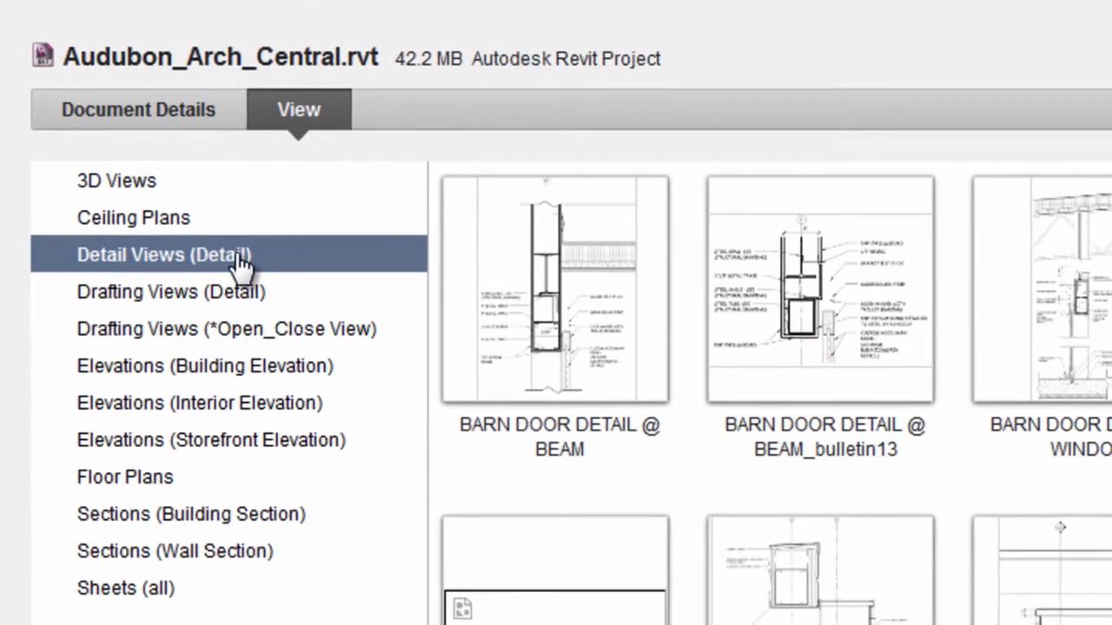
left_click(199, 402)
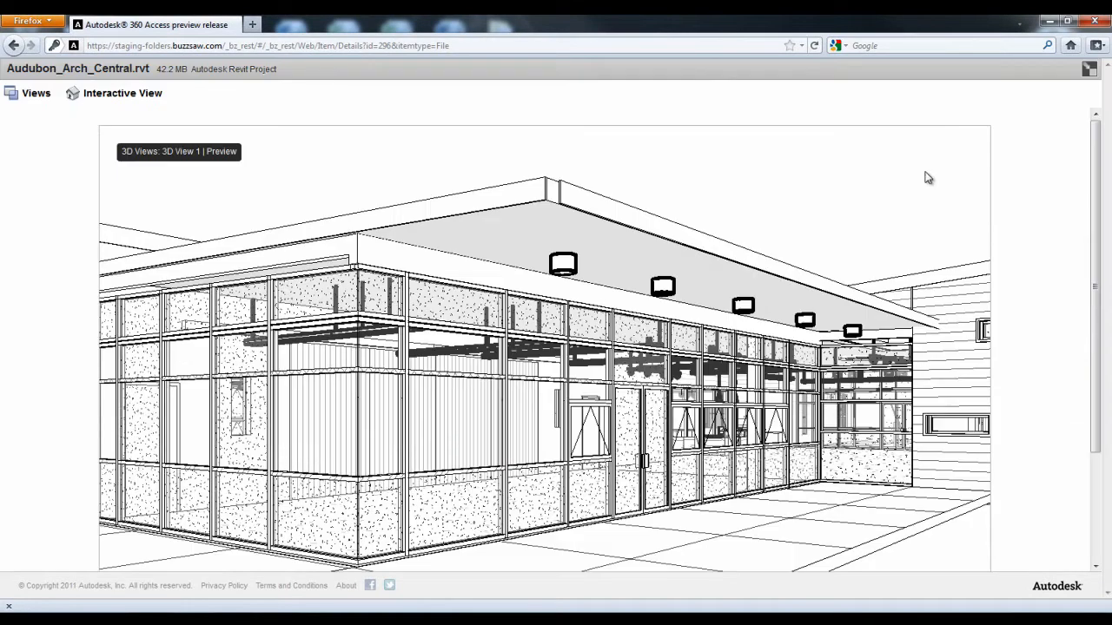
Switch 3D View 1 to Interactive View and let the shaded 3D model load
left_click(122, 93)
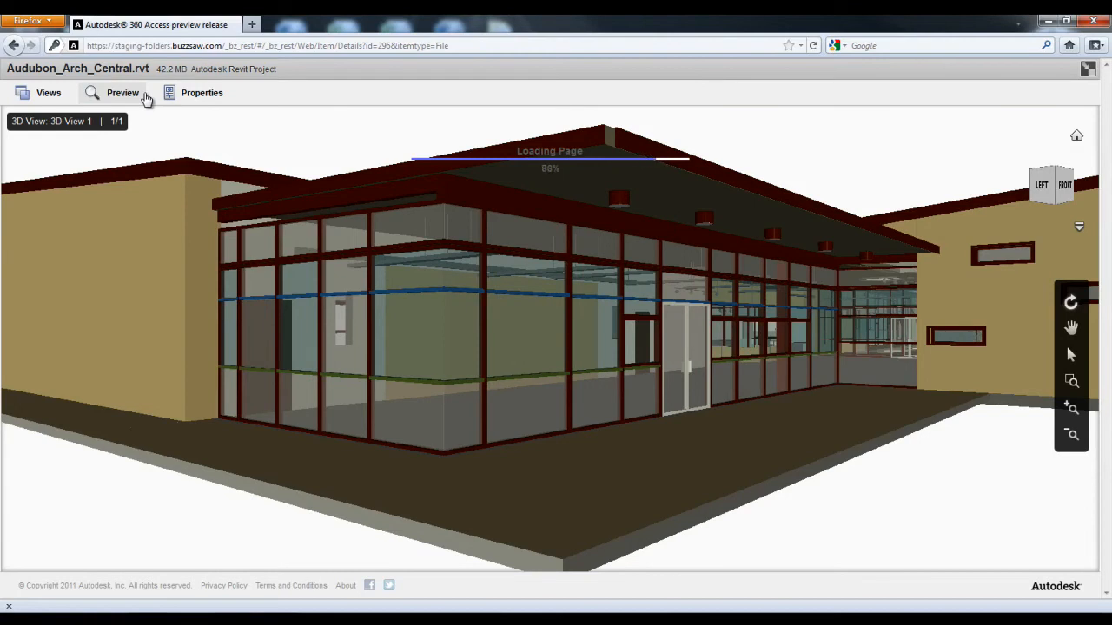
left_click(49, 93)
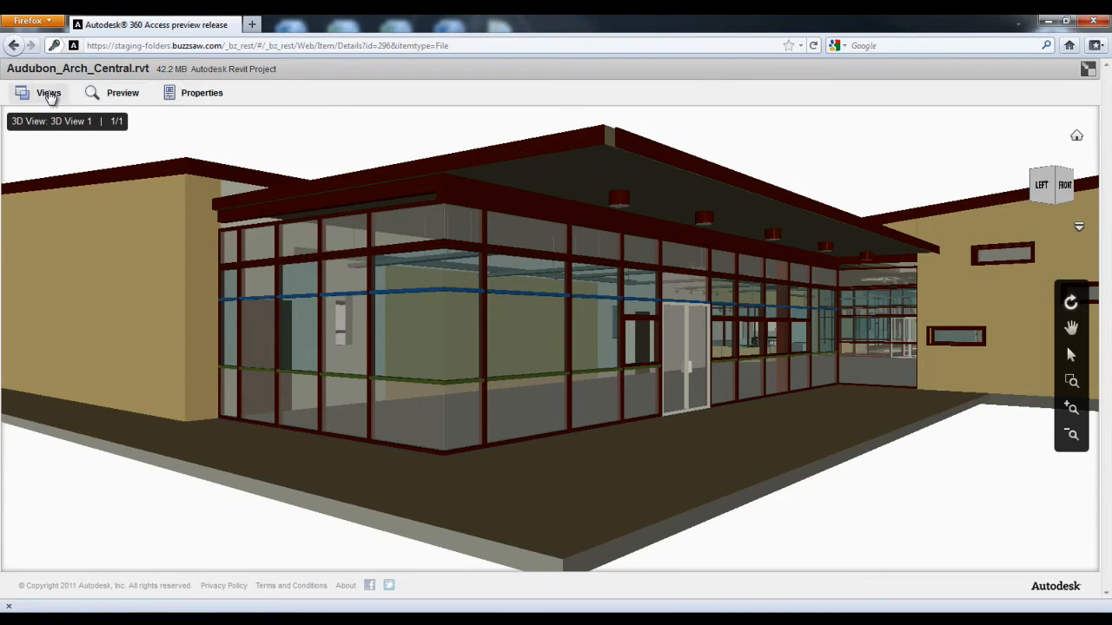
Return to the model views and open the 0_Fundraising 3 preview of the building complex
left_click(48, 93)
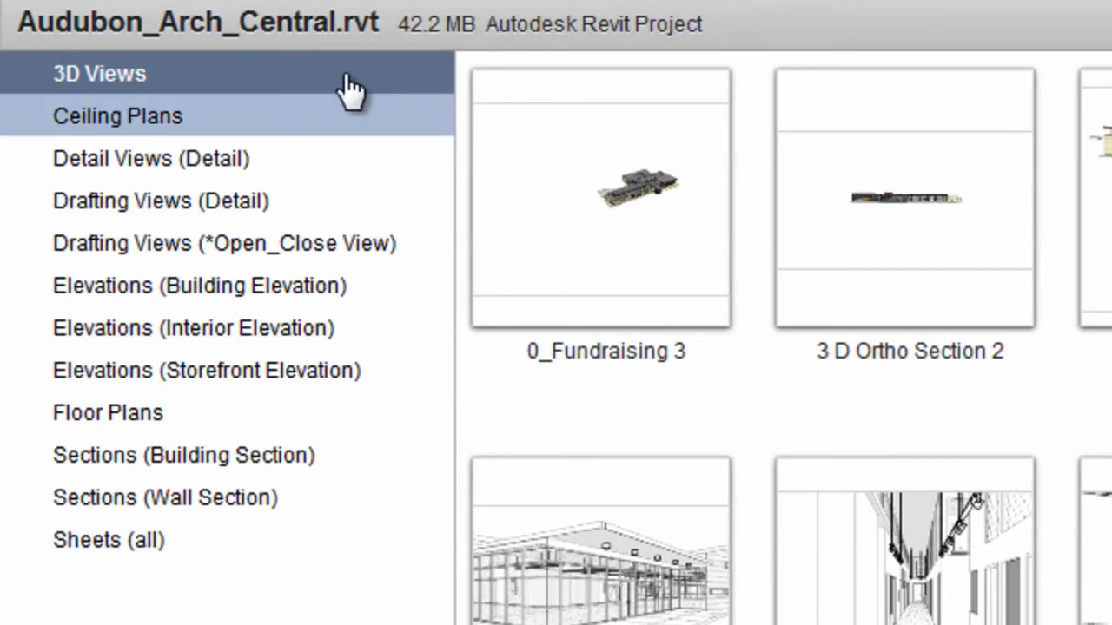
mouse_move(665, 208)
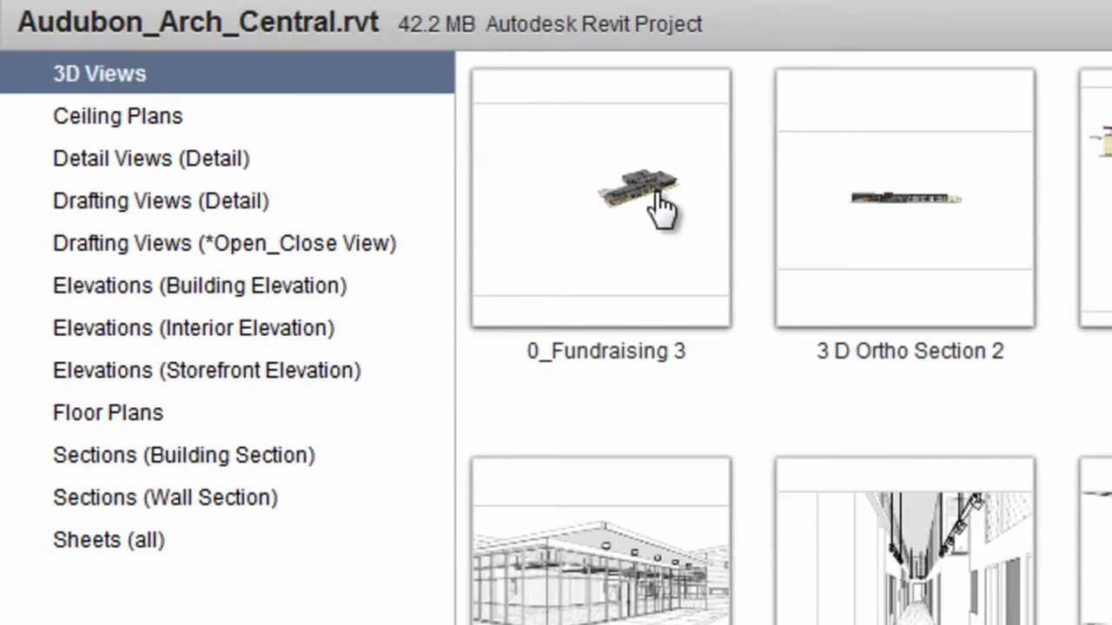
double_click(601, 197)
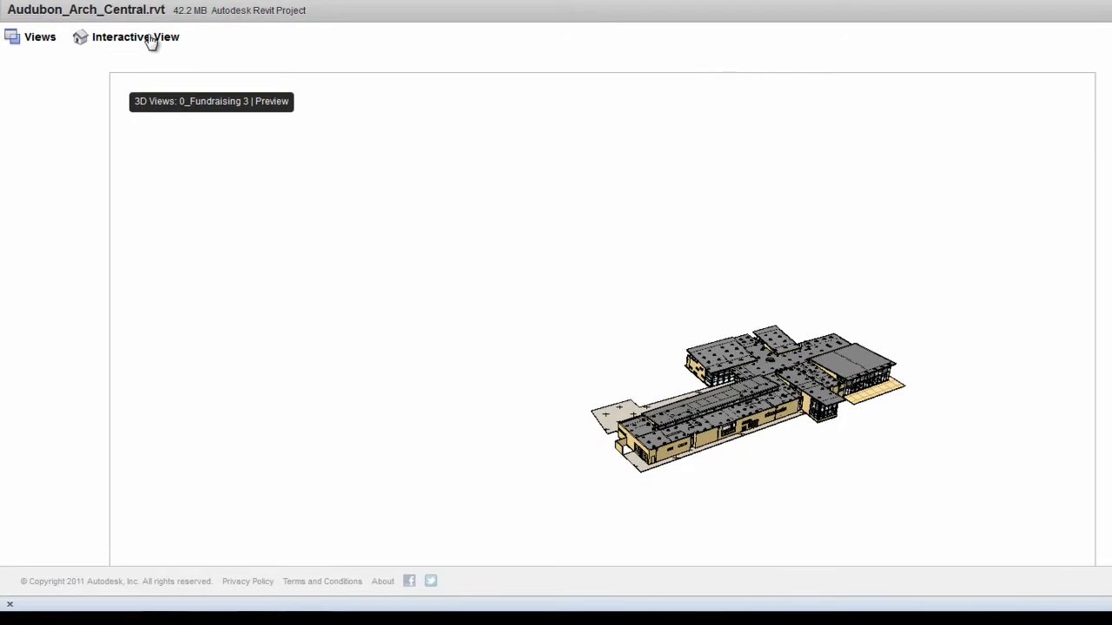
Orbit the interactive 0_Fundraising 3 model, zoom in twice on the glazed wing, and reset the view
left_click(135, 37)
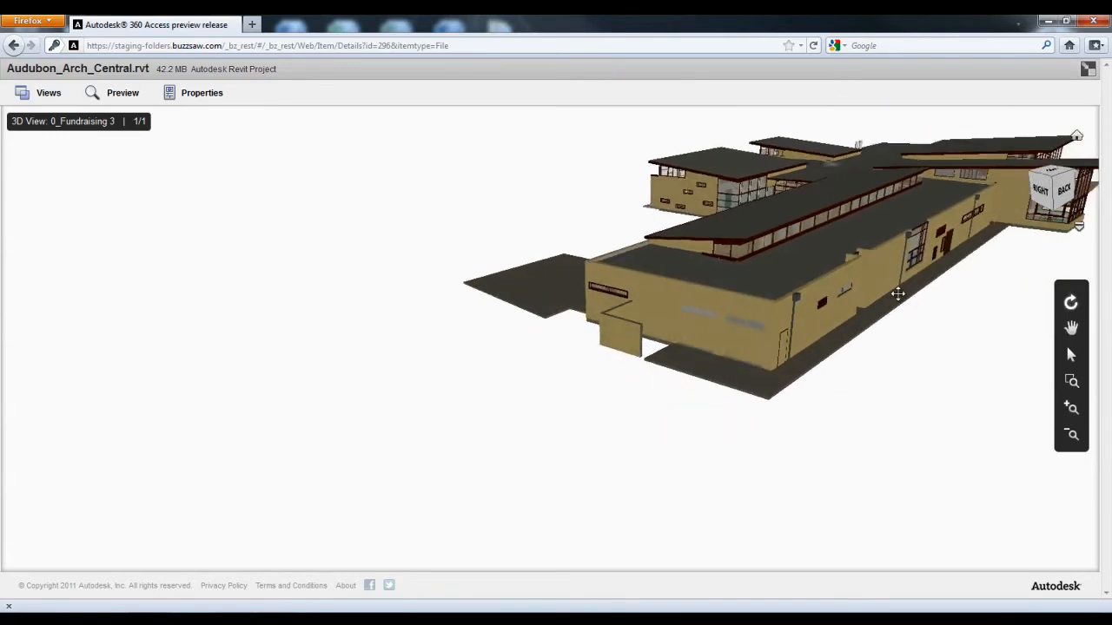
left_click_drag(898, 294, 739, 322)
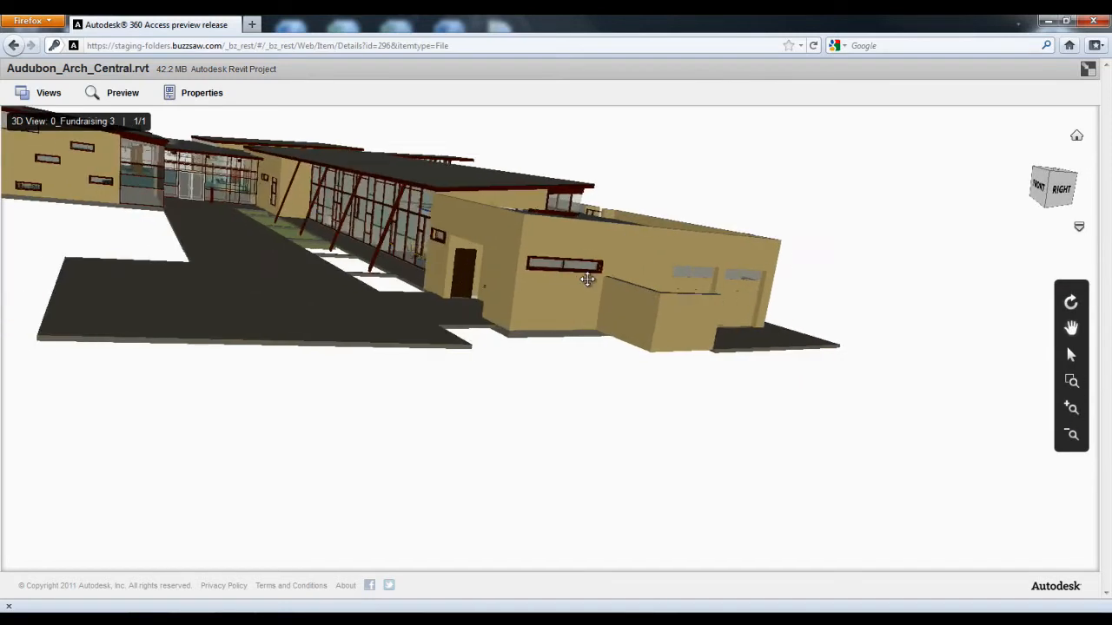
left_click_drag(587, 278, 426, 381)
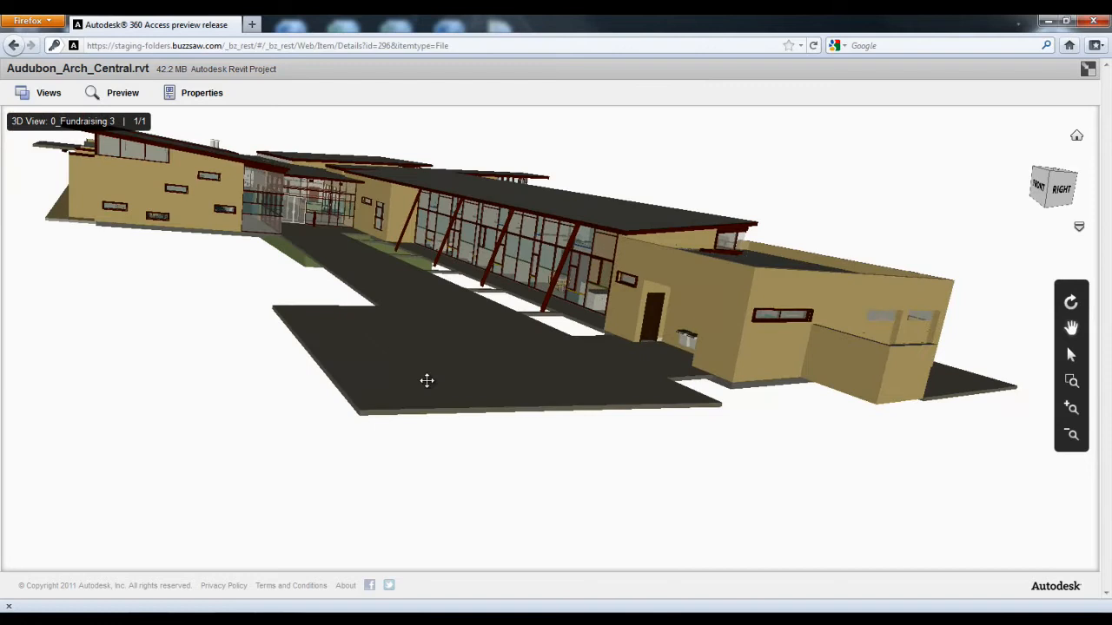
left_click(1071, 407)
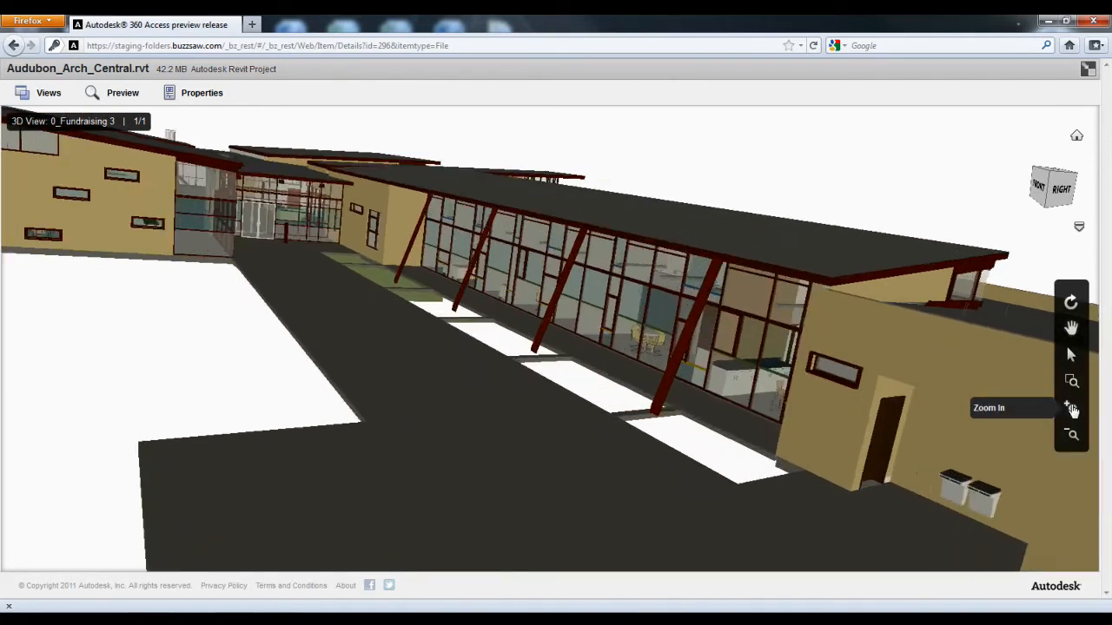
left_click(1071, 405)
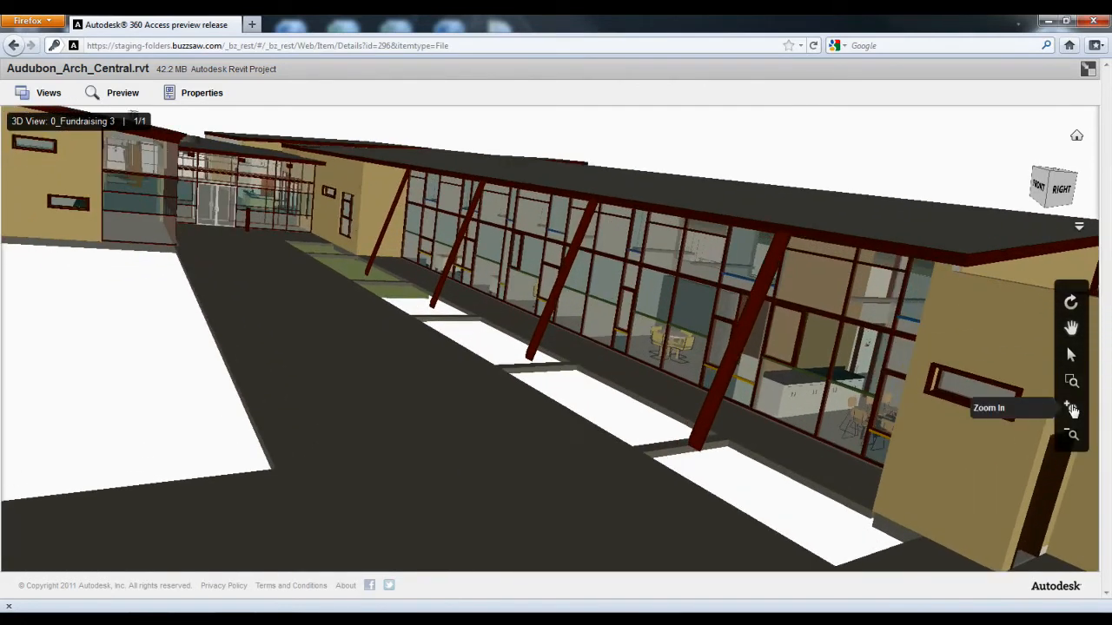
left_click(1076, 135)
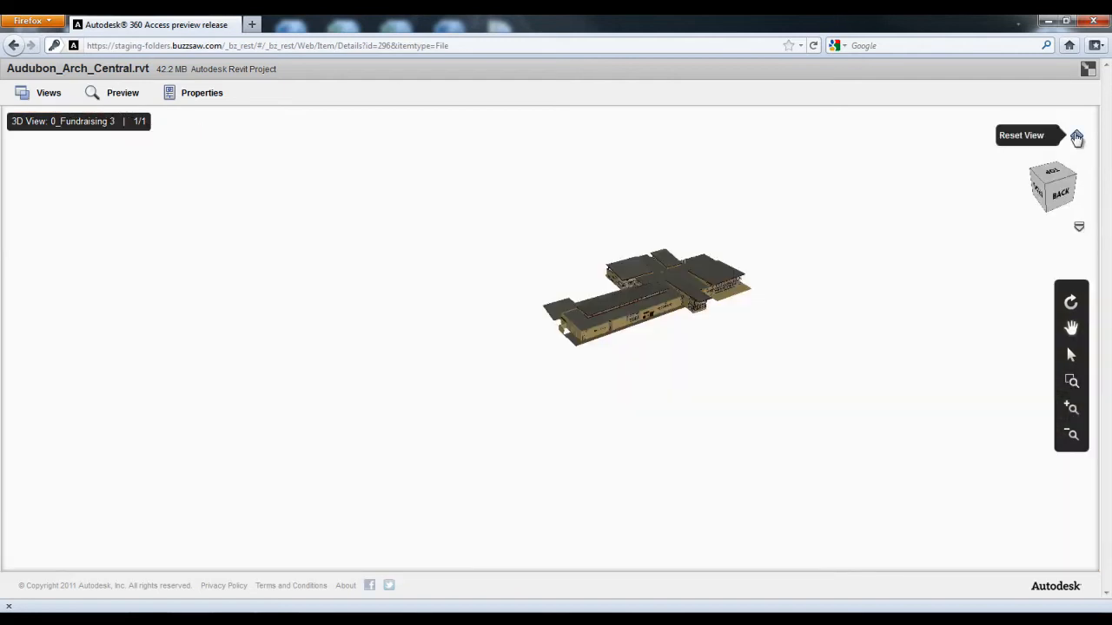
left_click(48, 93)
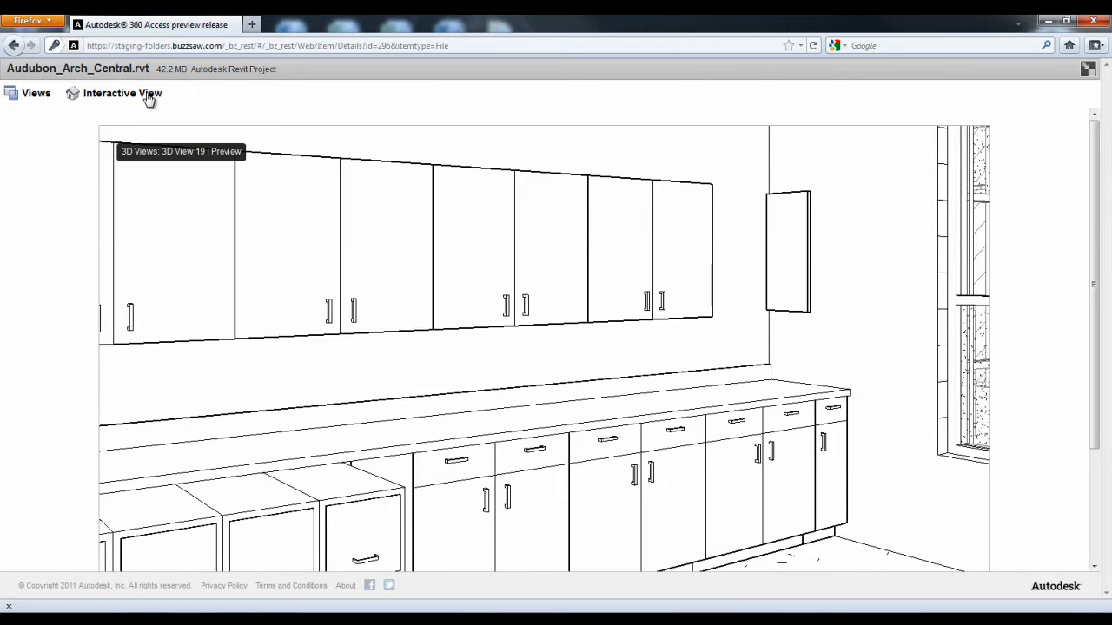
Load 3D View 19 interactively, then browse the Building Section and Floor Plan thumbnails
left_click(122, 93)
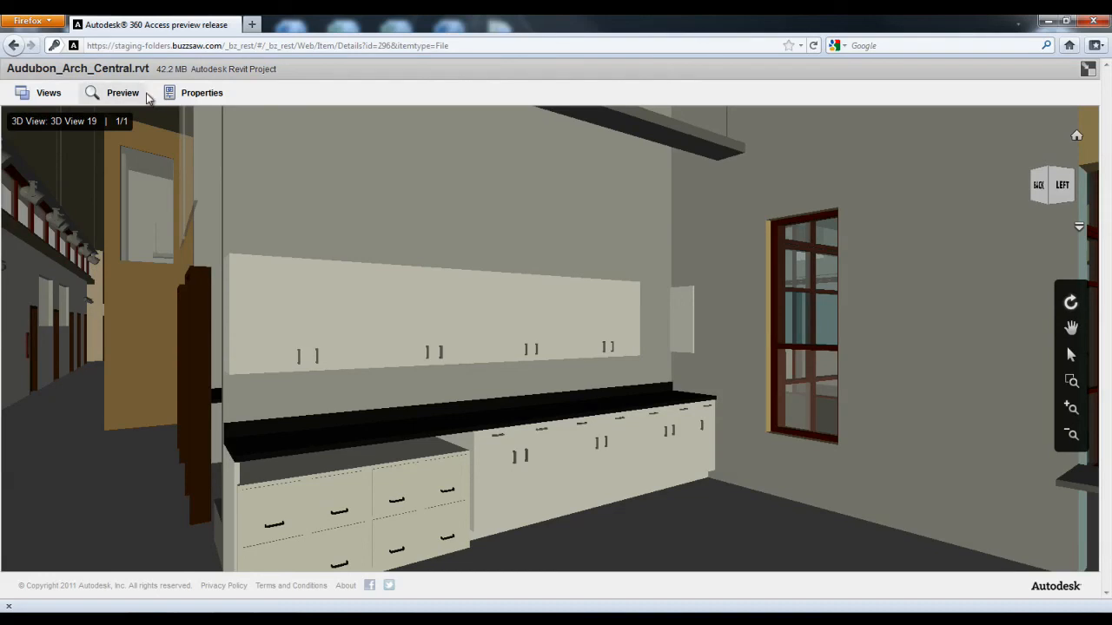
left_click(47, 93)
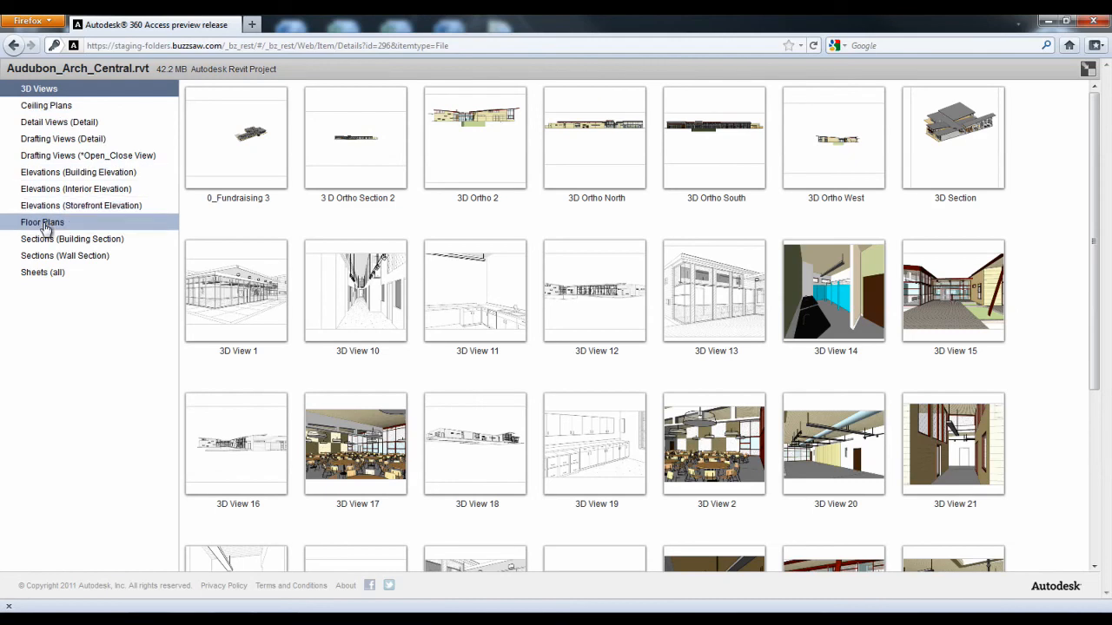
left_click(73, 239)
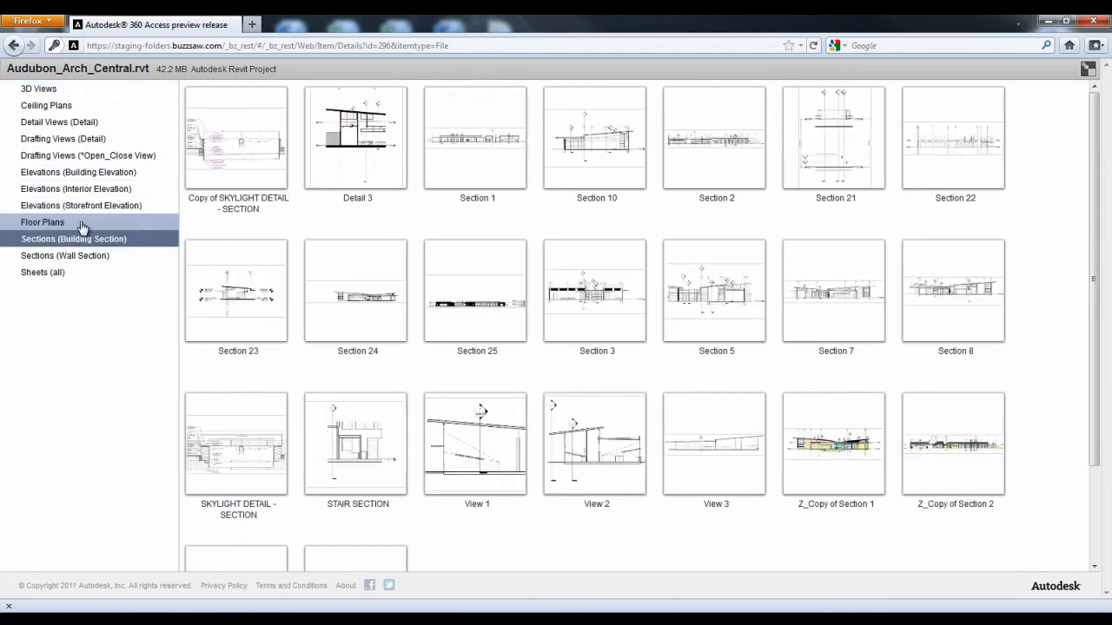
left_click(43, 221)
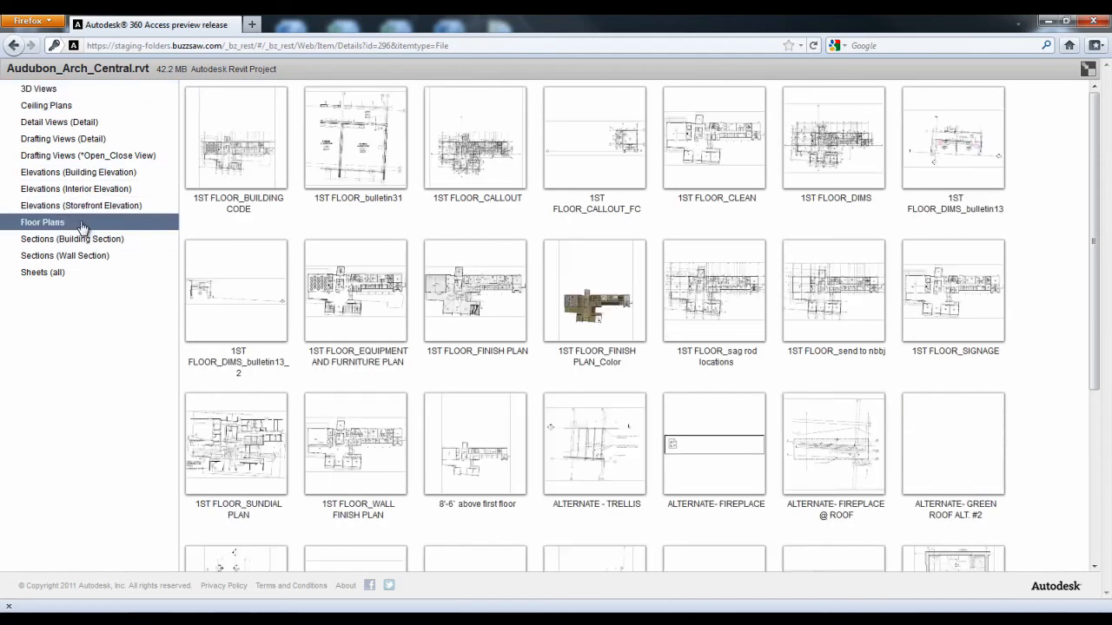